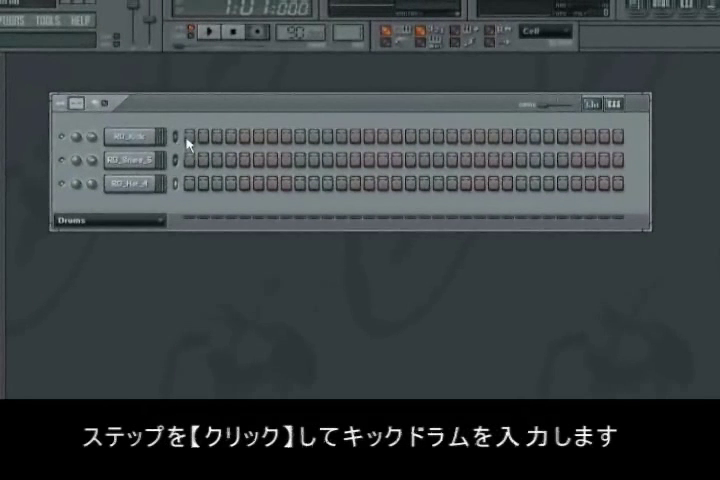
Step: Enter kick hits on the RD_Kick row, starting at the first step
left_click(189, 134)
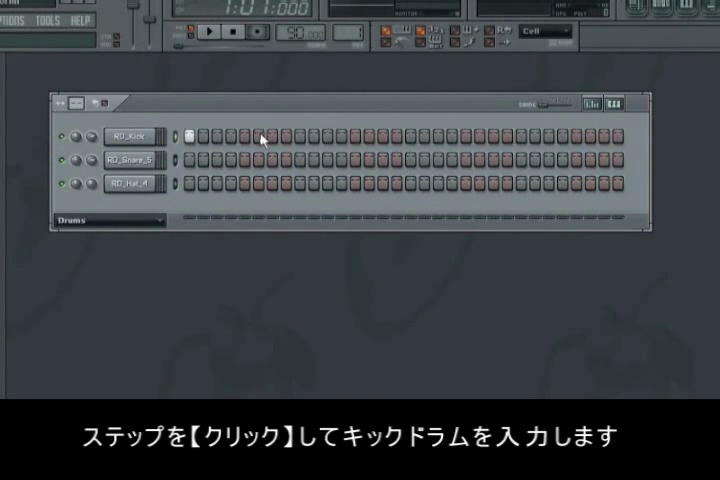
left_click(415, 139)
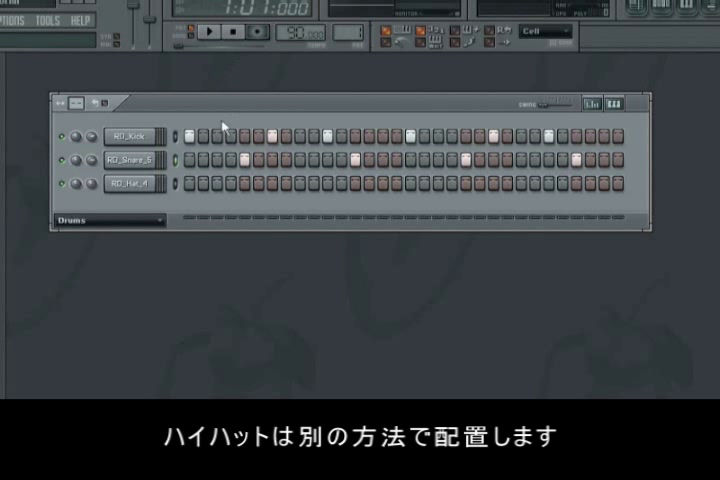
mouse_move(195, 185)
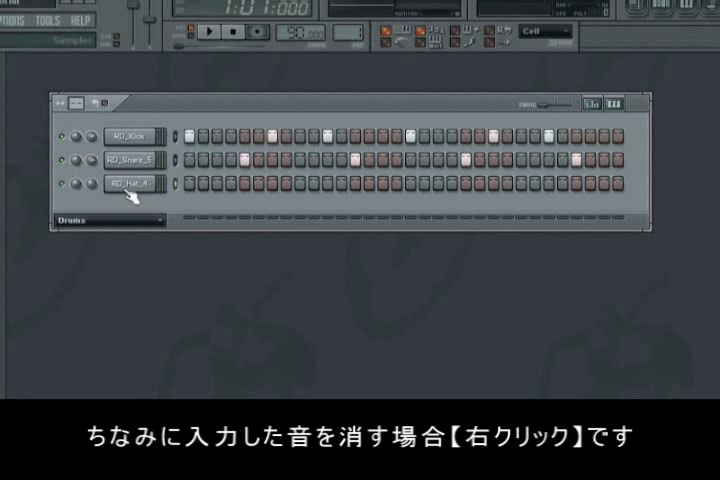
Step: Apply Fill each 4 steps to the RD_Hat channel to add hi-hat hits
right_click(128, 184)
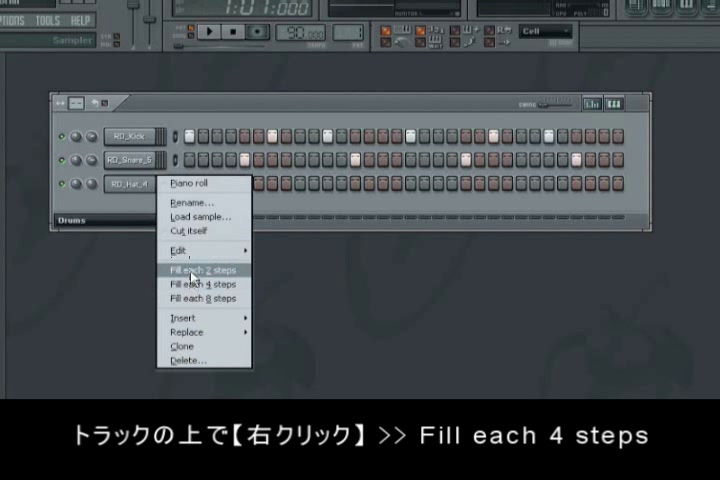
mouse_move(205, 298)
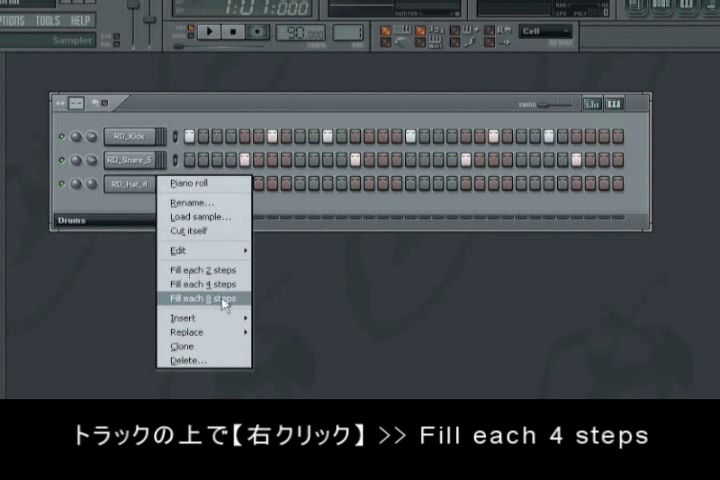
mouse_move(200, 284)
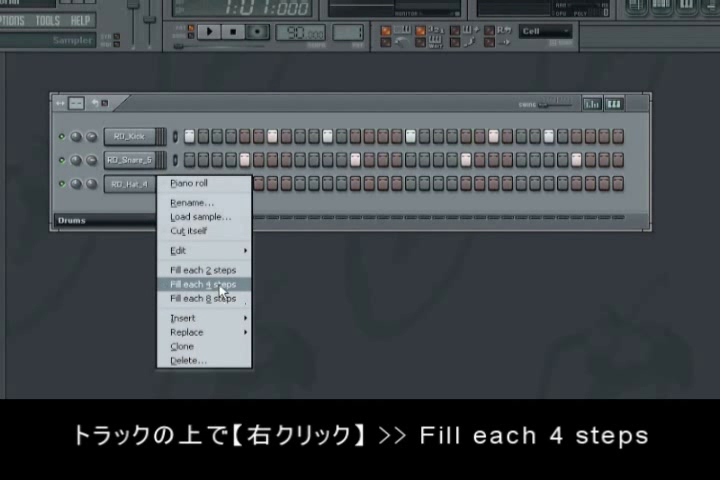
left_click(197, 285)
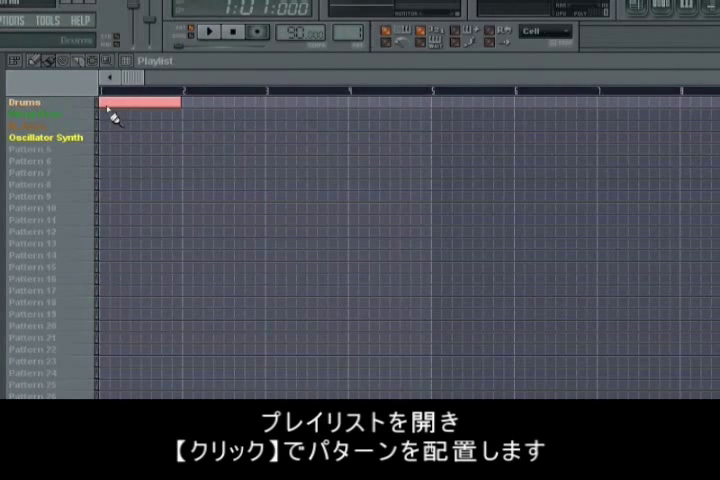
Step: Place the Drums pattern at bar 1 of the playlist and audition it
left_click(220, 103)
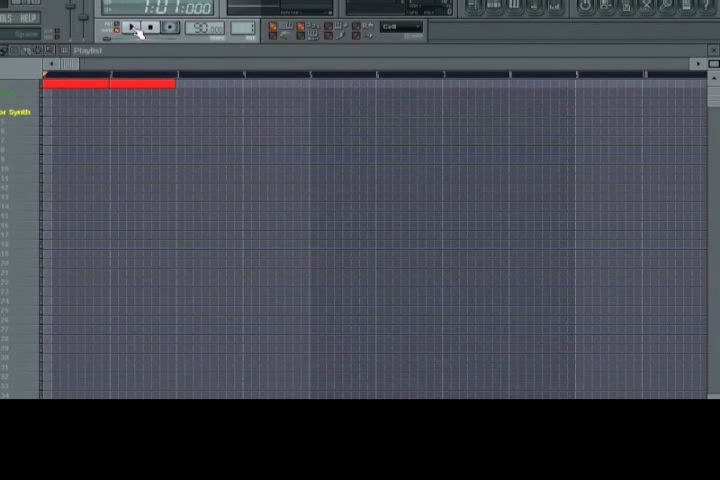
left_click(132, 27)
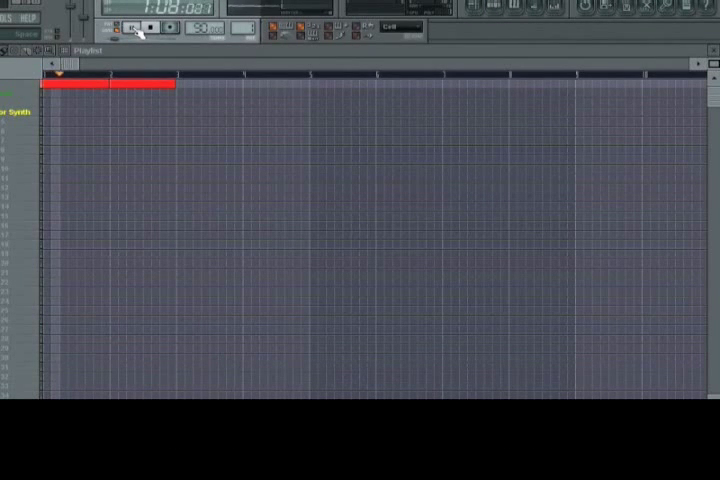
left_click(133, 28)
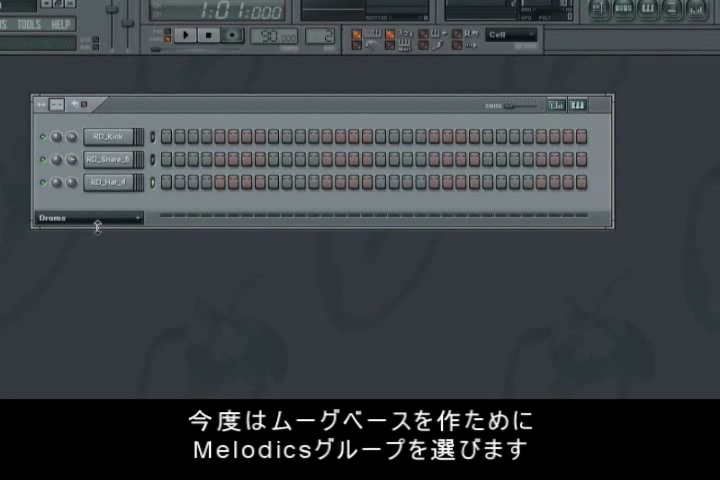
Step: Switch to the Melodics channel group and load the Moogish 3 preset into Sytrus
left_click(85, 218)
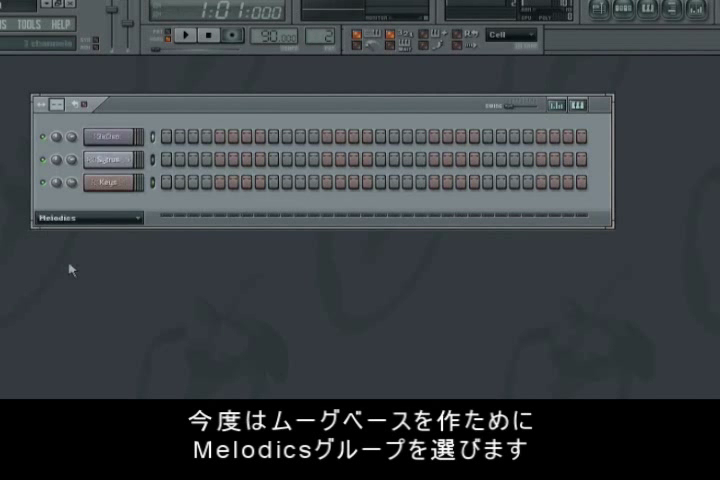
left_click(108, 163)
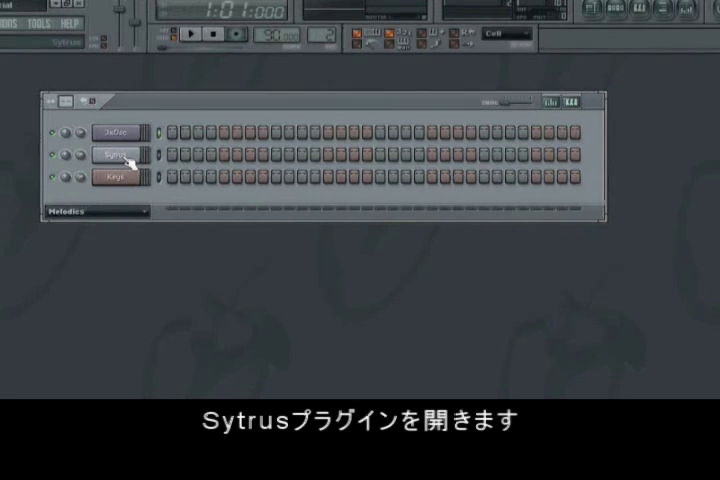
left_click(115, 154)
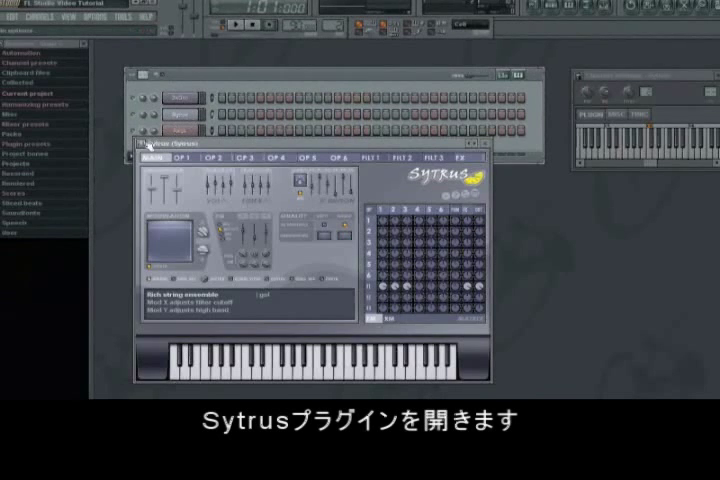
left_click(143, 147)
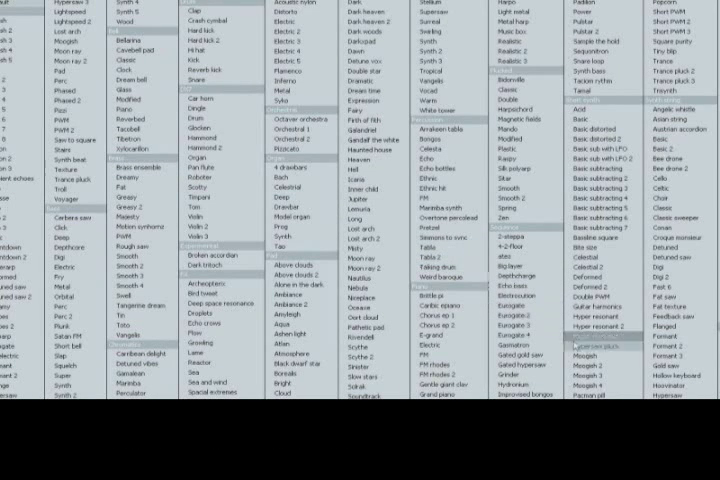
left_click(595, 390)
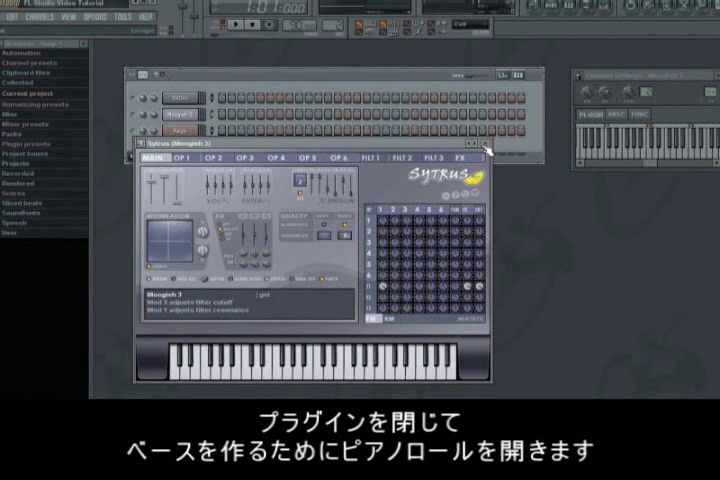
Step: Close Sytrus and draw bass notes at bar 1 in the Moogish 3 piano roll
left_click(490, 147)
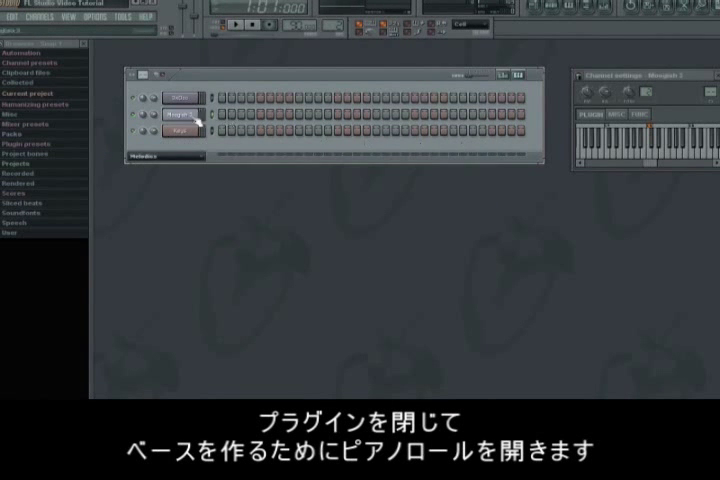
right_click(177, 118)
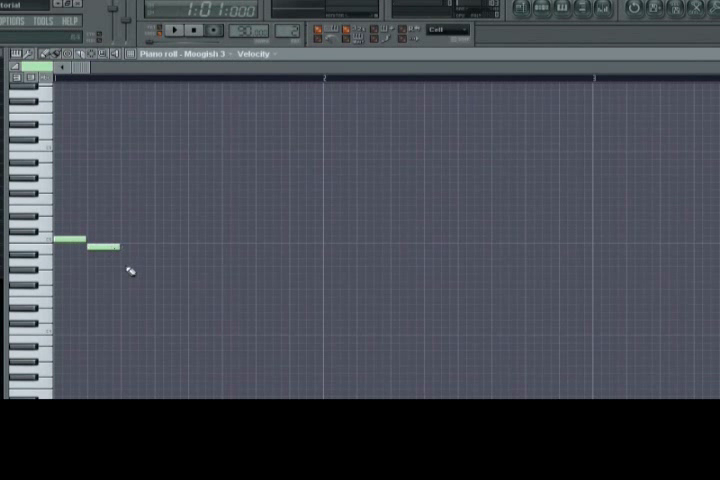
left_click(135, 263)
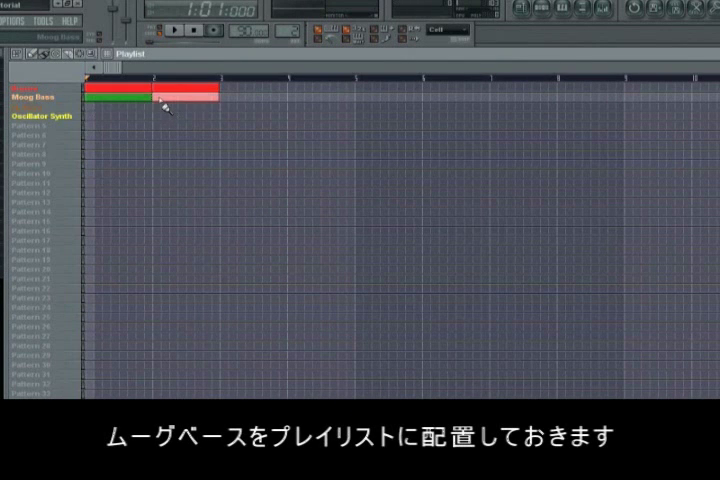
Step: Place the Moog Bass pattern on its playlist track below the Drums clip
left_click(180, 103)
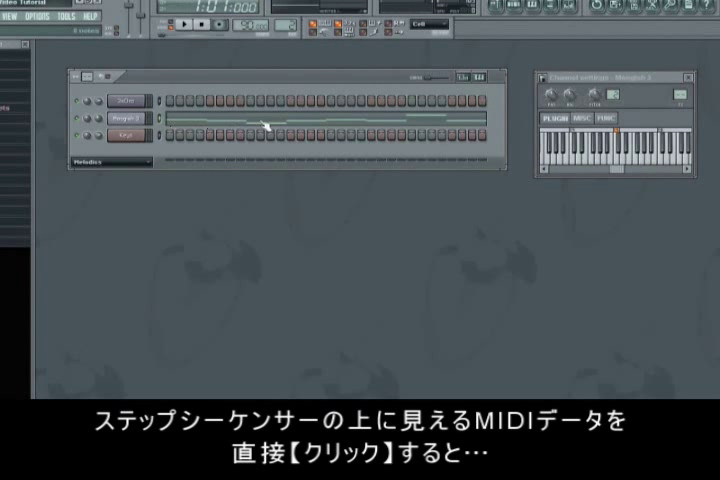
Step: Select all eight bass notes in the piano roll, shorten them, and play the line
left_click(267, 124)
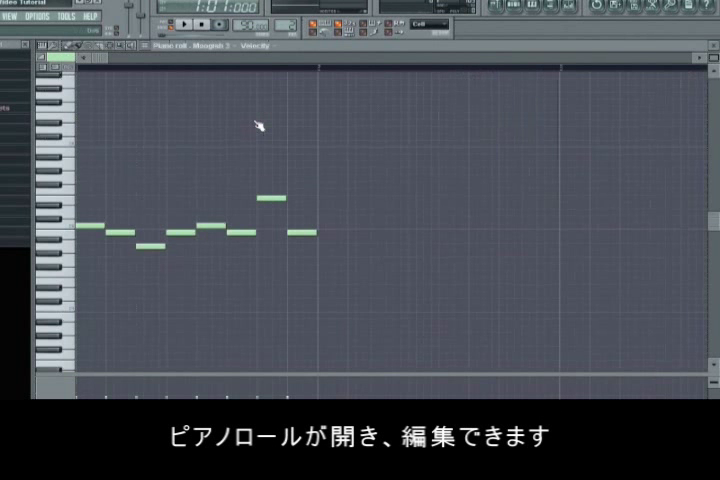
mouse_move(103, 192)
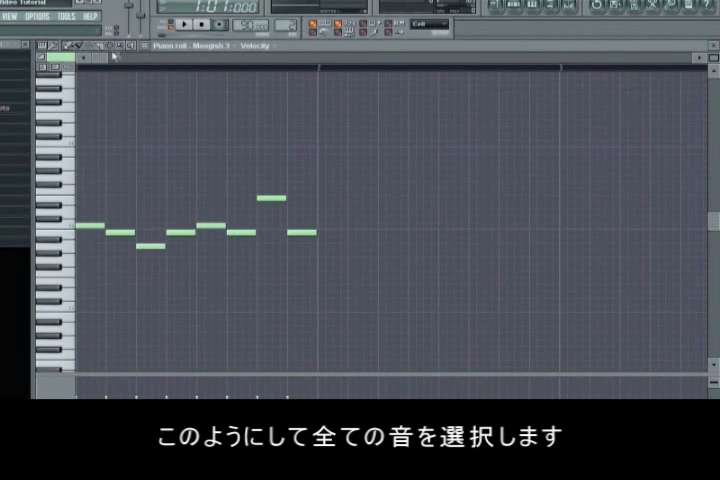
left_click_drag(92, 165, 372, 280)
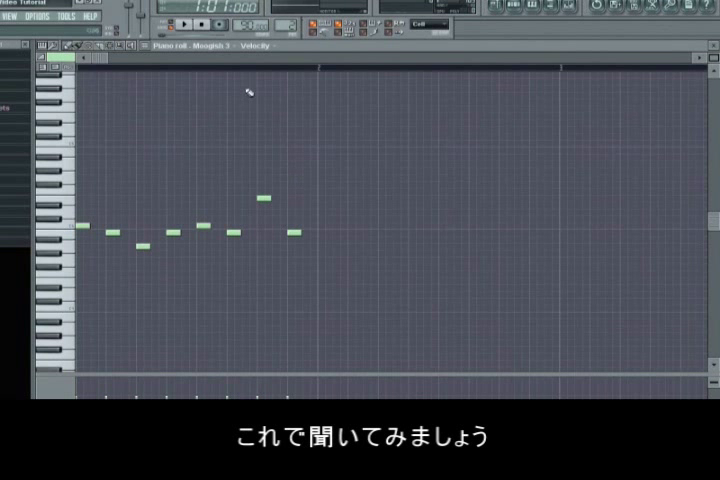
left_click(188, 28)
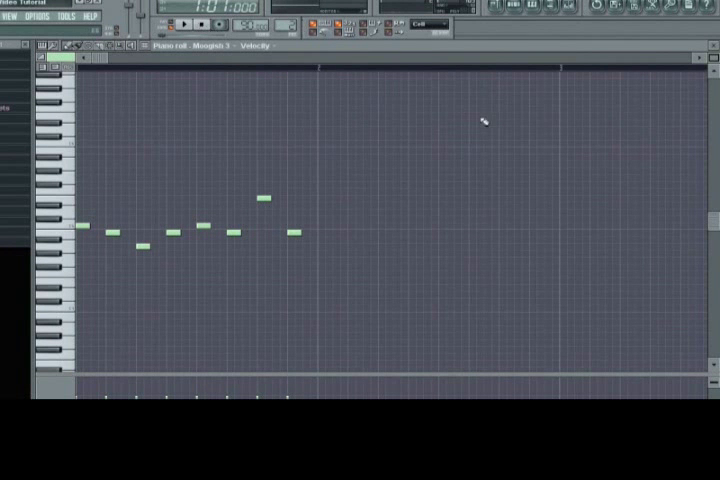
mouse_move(210, 118)
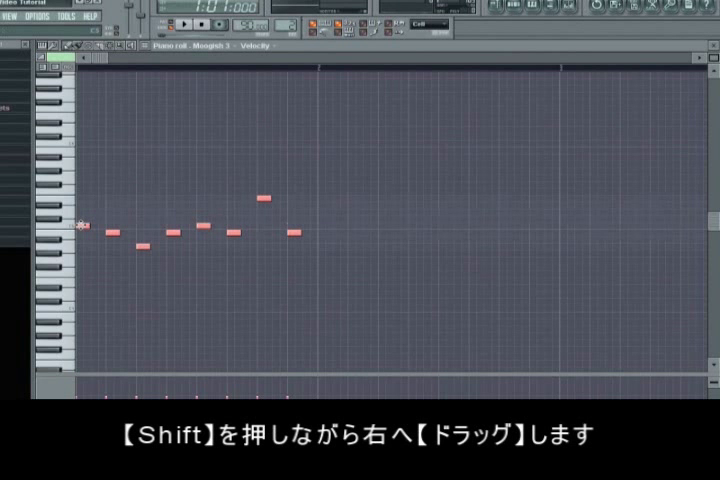
Step: Shift-drag the selected bass notes to the right to duplicate them
left_click_drag(290, 232, 535, 232)
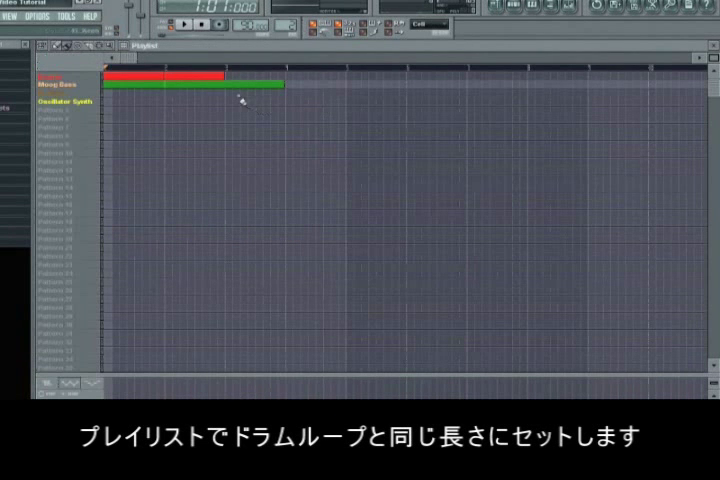
Step: Drag the Moog Bass clip's right edge to end at bar 3 with Drums
left_click_drag(281, 90, 223, 90)
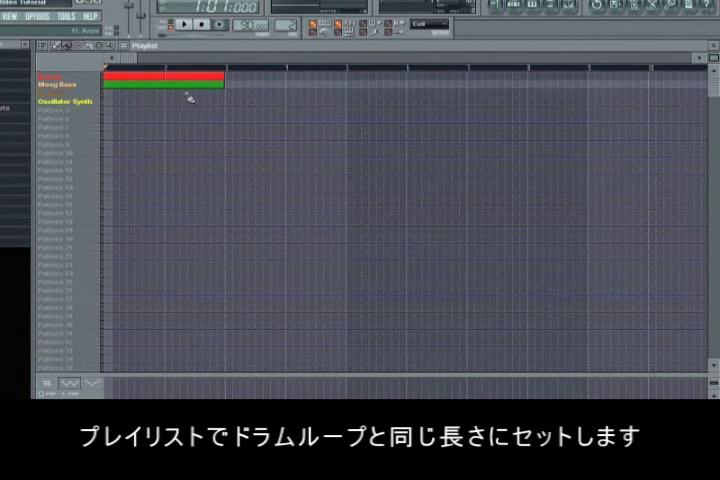